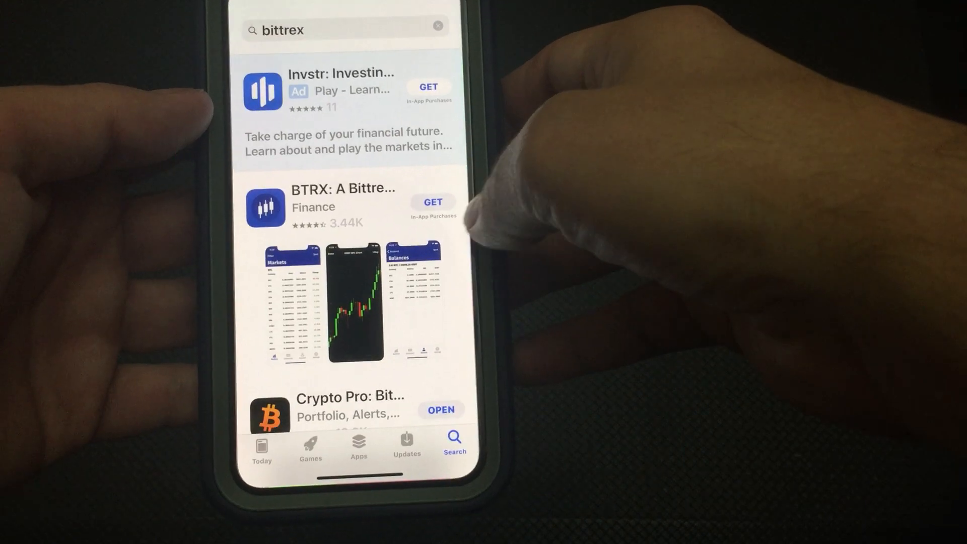
Get BTRX: A Bittrex Client from the bittrex search results, bringing up its install confirmation
{"action": "left_click", "coordinate": [432, 203]}
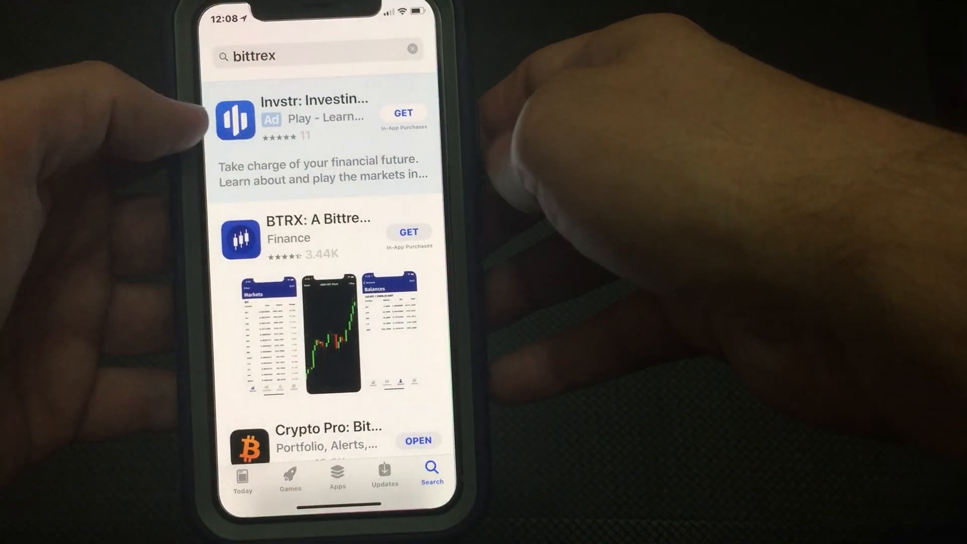
{"action": "left_click", "coordinate": [408, 232]}
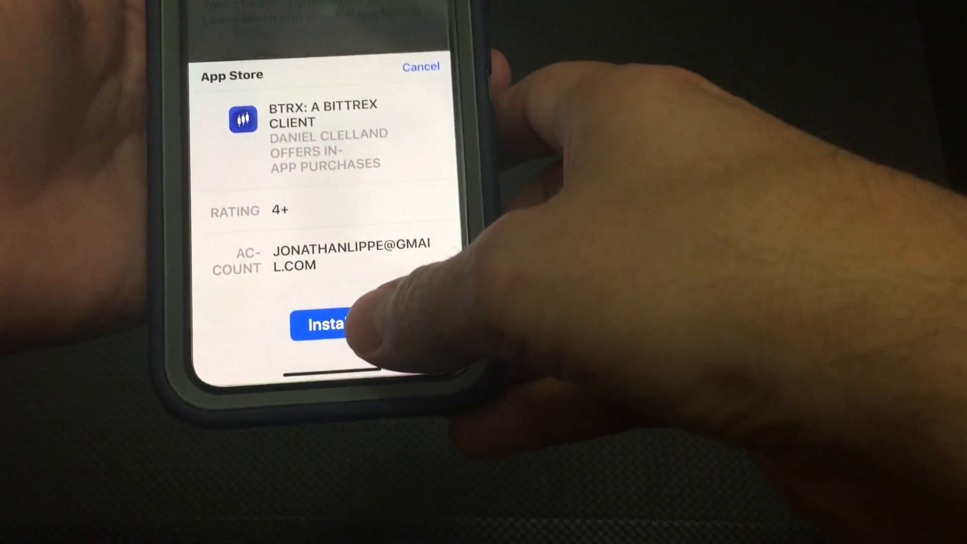
Confirm installing BTRX, leading to the Apple ID password prompt
{"action": "left_click", "coordinate": [327, 325]}
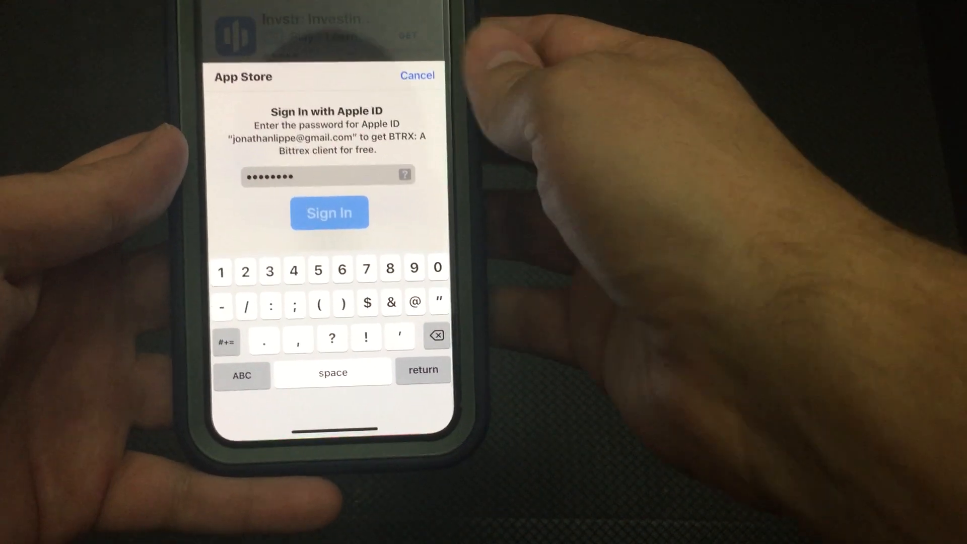
Sign in with the Apple ID so the BTRX download proceeds in the search results
{"action": "left_click", "coordinate": [330, 213]}
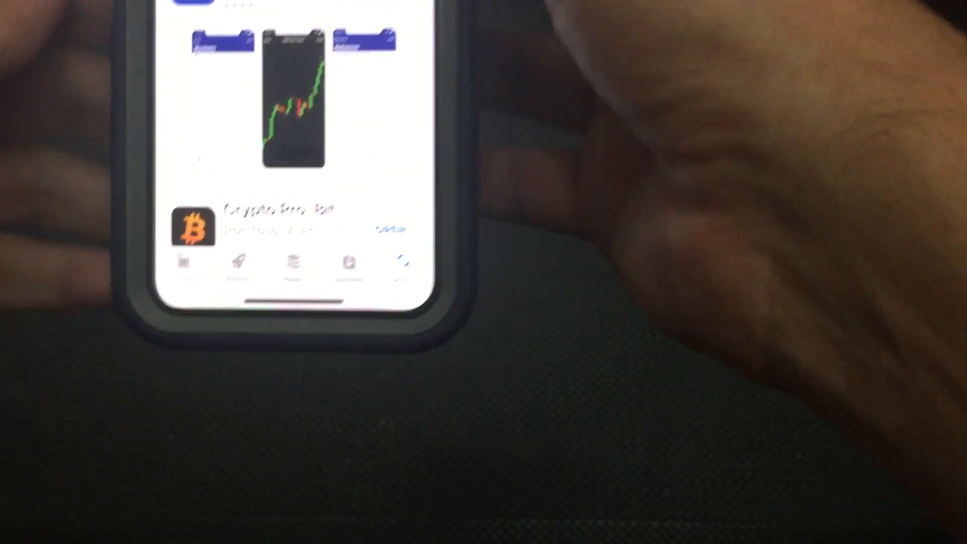